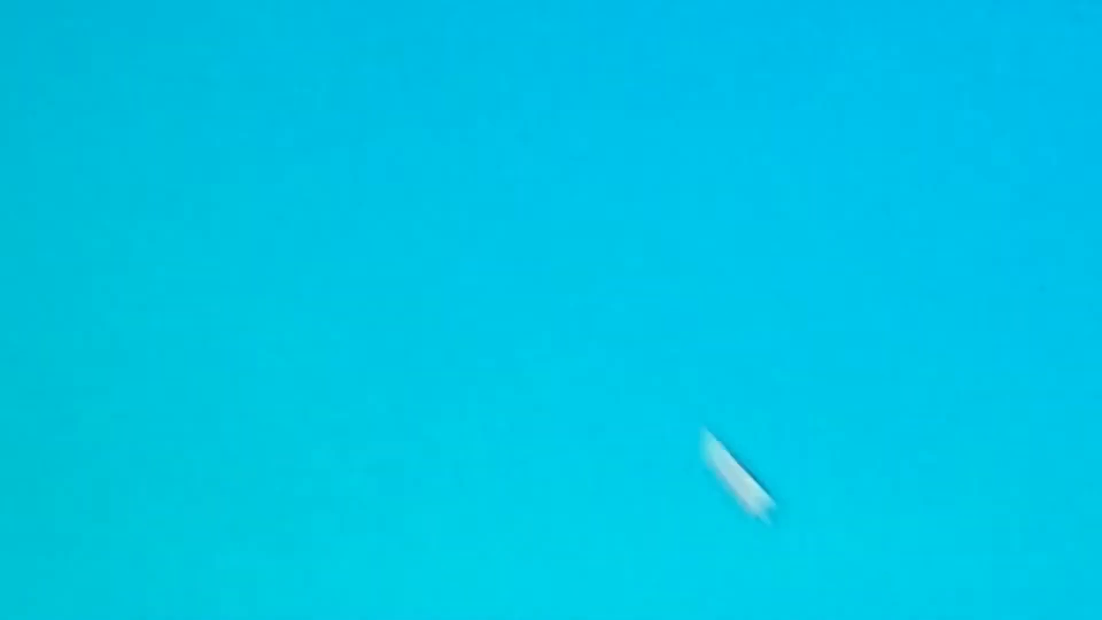
pyautogui.moveTo(749, 214)
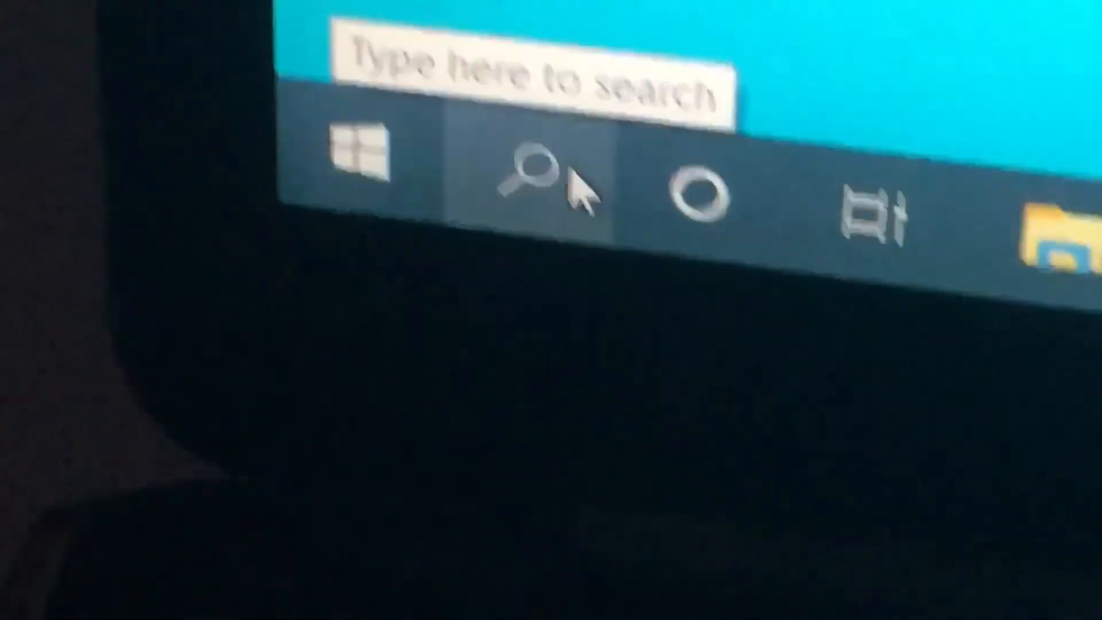
pyautogui.moveTo(569, 189)
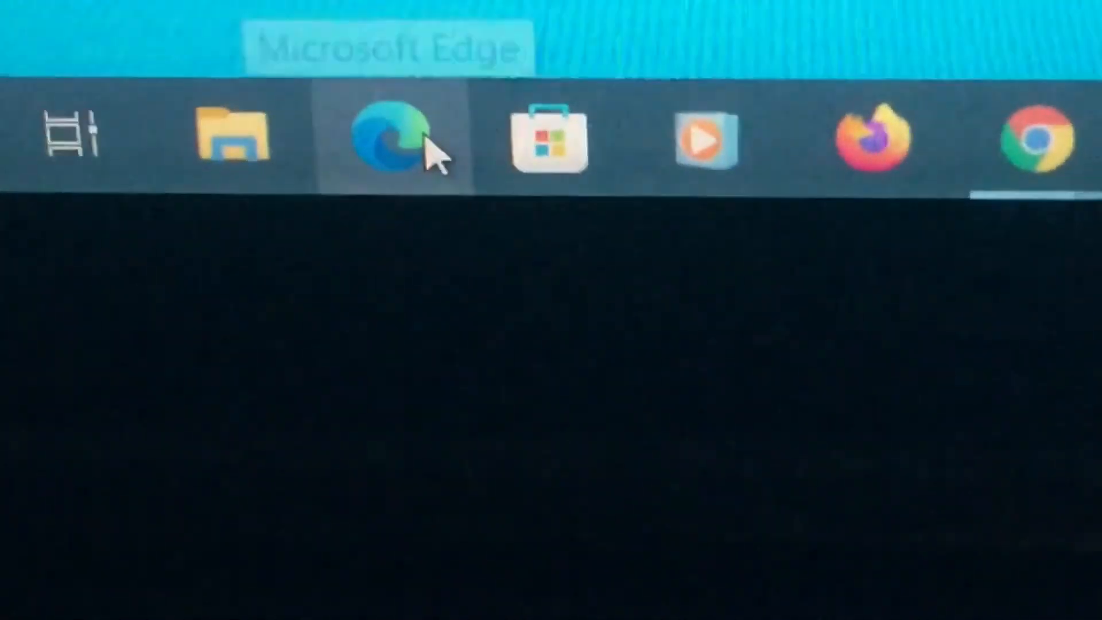
pyautogui.moveTo(712, 169)
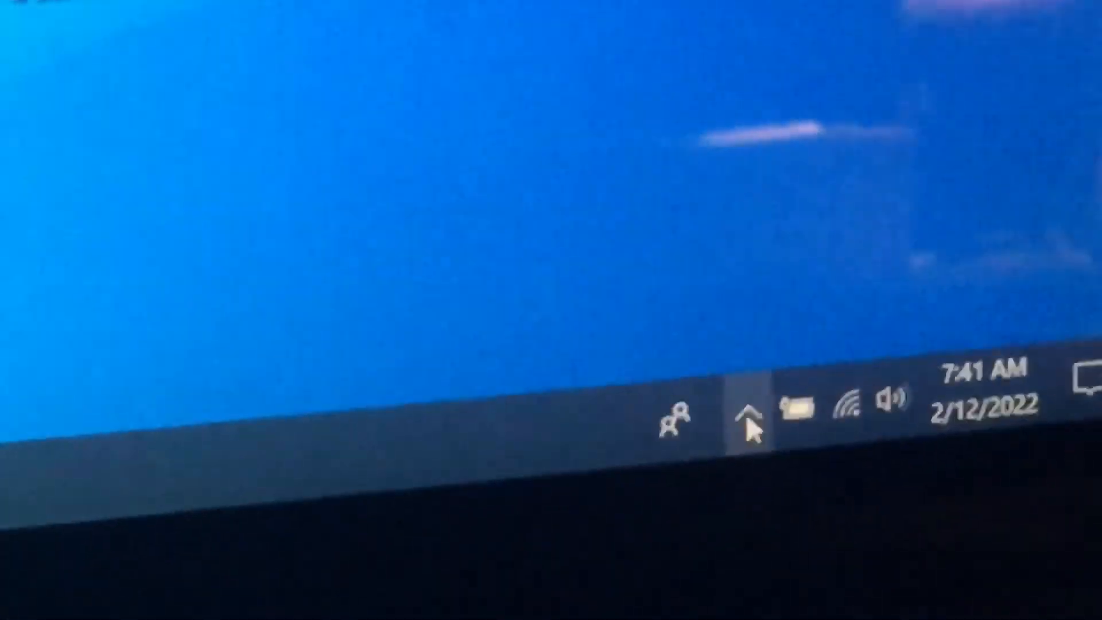
# Expand the system tray's hidden icons to show Norton Family monitoring this user.
pyautogui.click(744, 418)
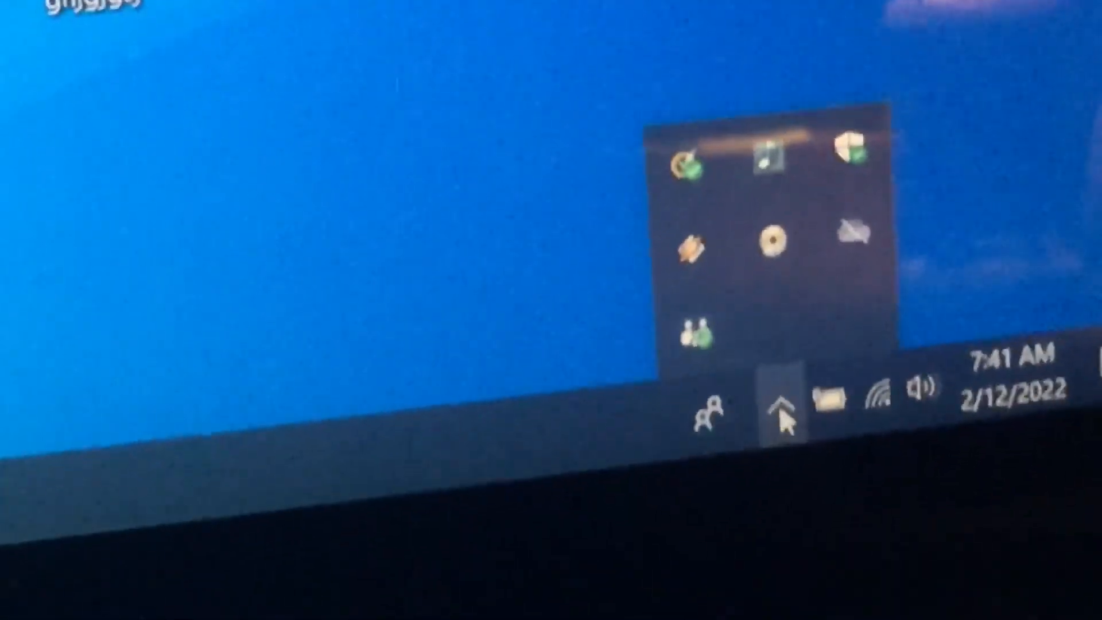
pyautogui.moveTo(689, 317)
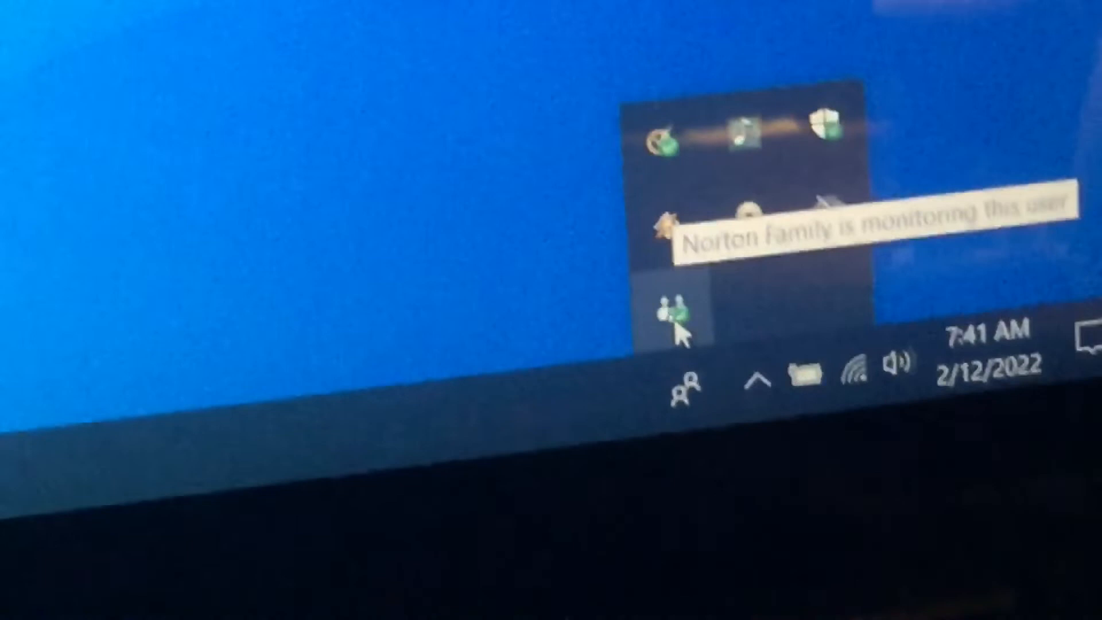